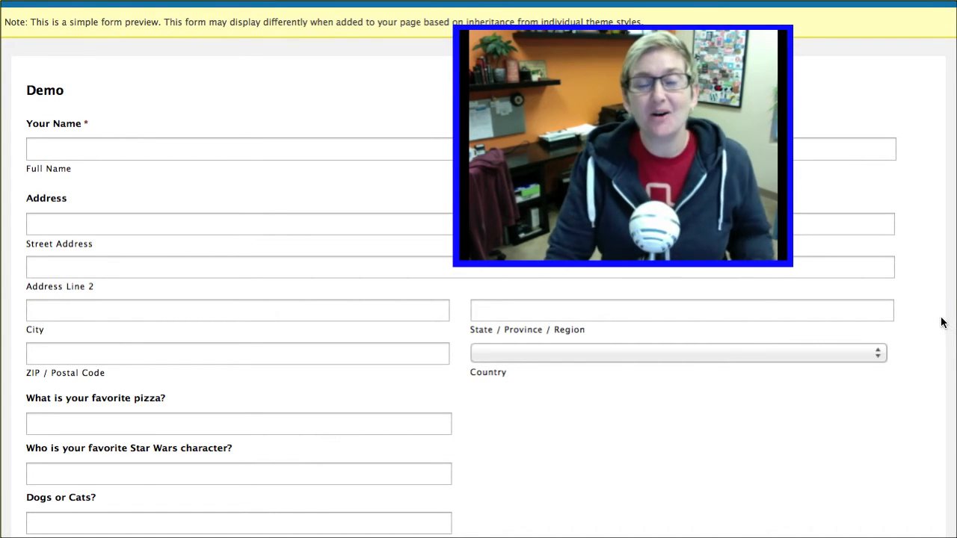
mouse_move(911, 331)
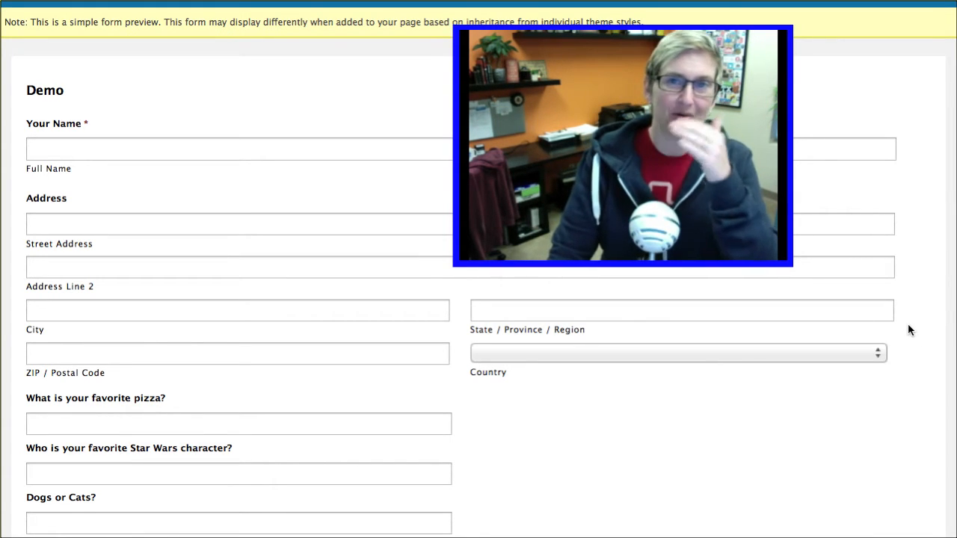
mouse_move(864, 335)
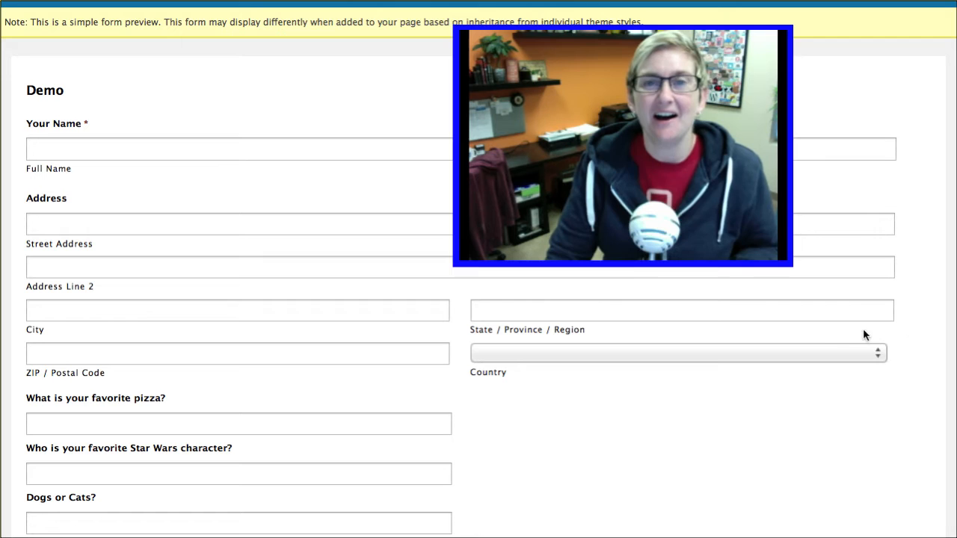
mouse_move(618, 246)
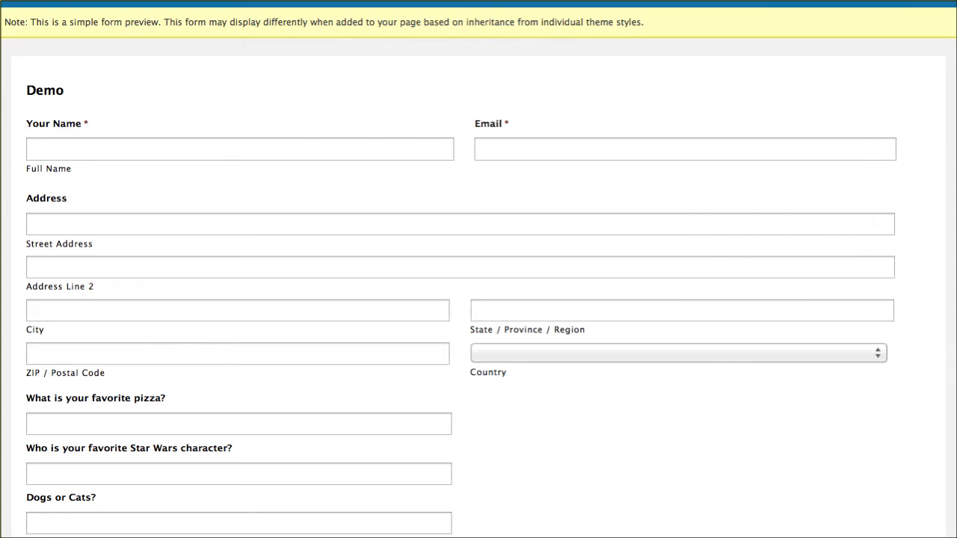
Scroll the preview down to the childhood-memory question and Submit button, then return to the Demo Form Editor
scroll(down, 3)
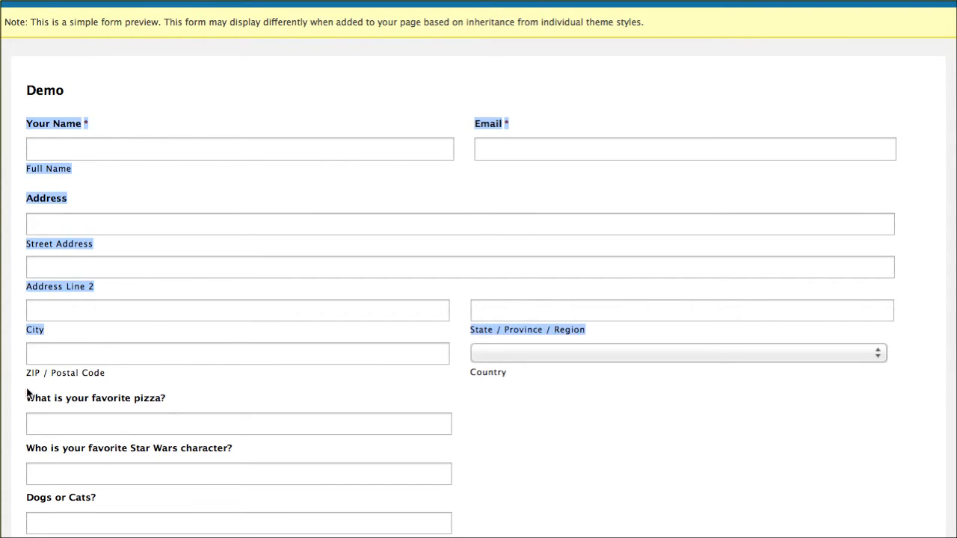
click(33, 388)
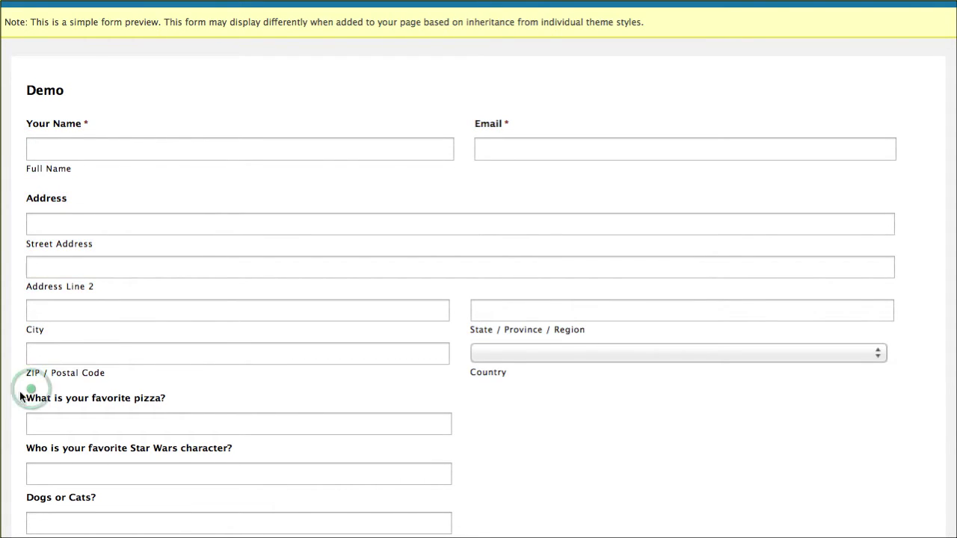
scroll(down, 3)
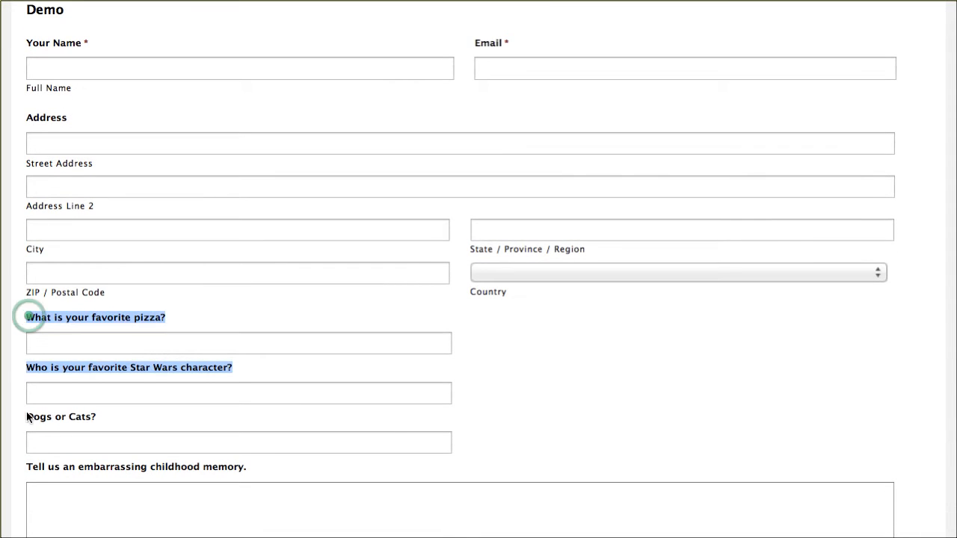
scroll(down, 3)
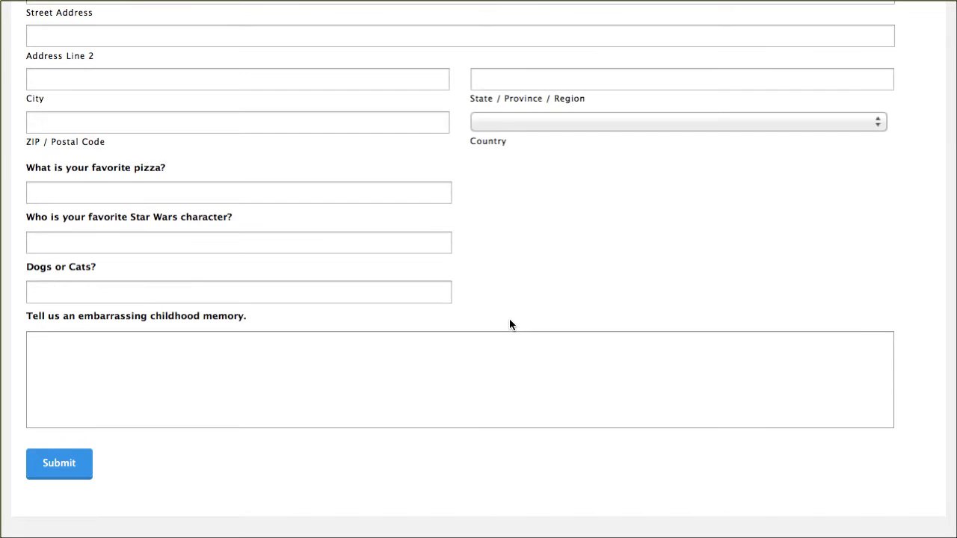
scroll(up, 3)
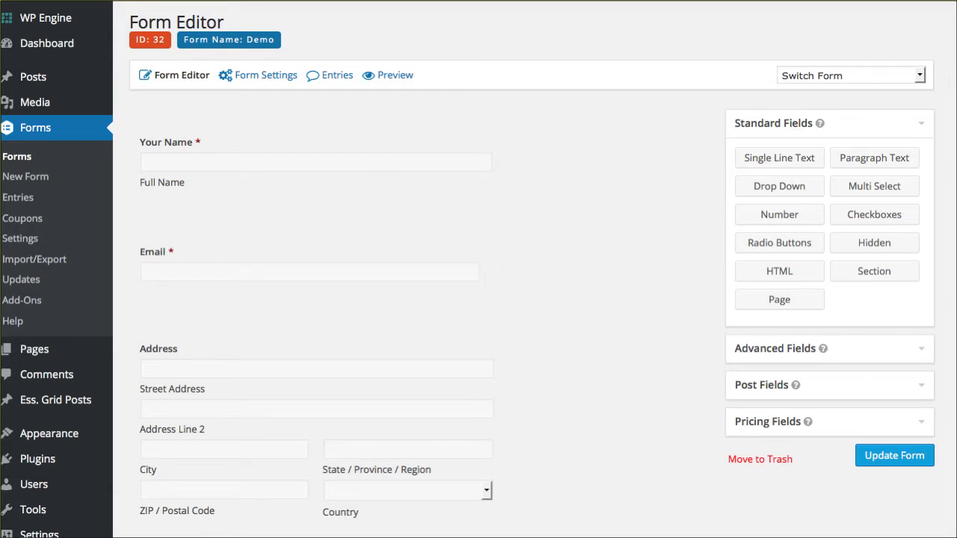
Add a Page field from Standard Fields, giving the form Start Paging, a page break and End Paging
scroll(down, 3)
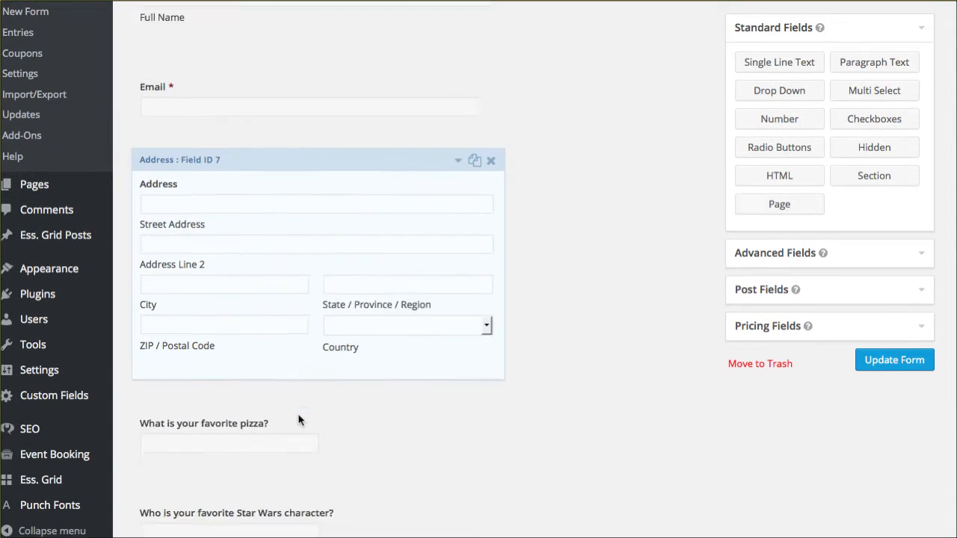
scroll(down, 3)
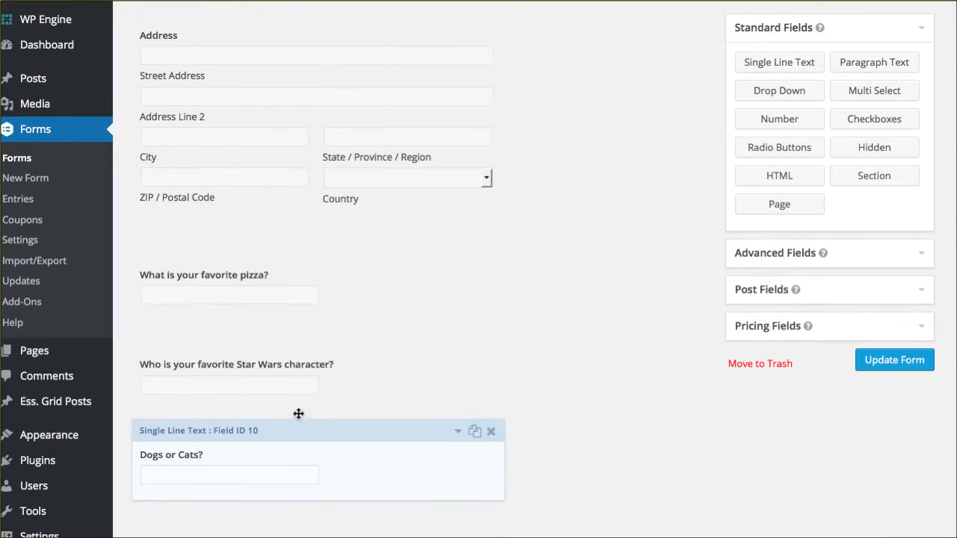
scroll(up, 3)
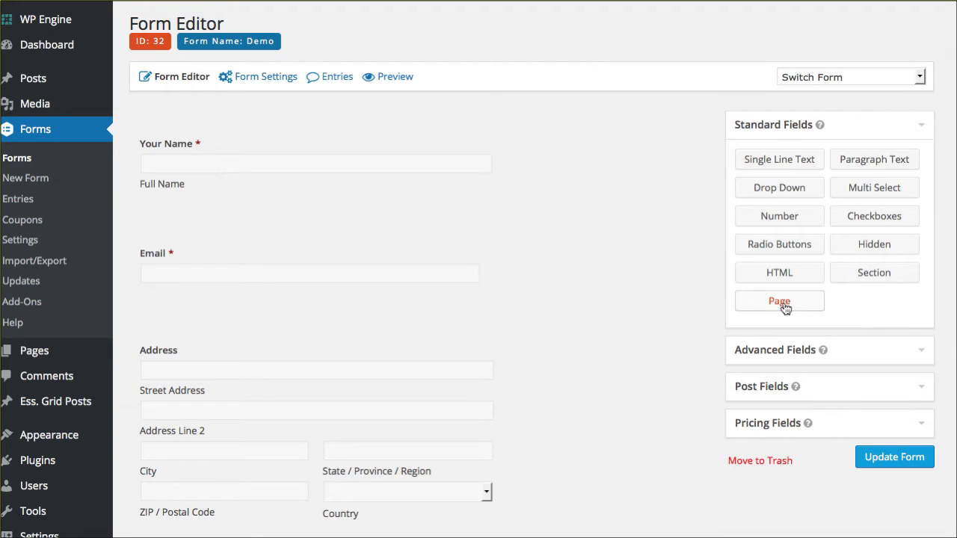
click(779, 301)
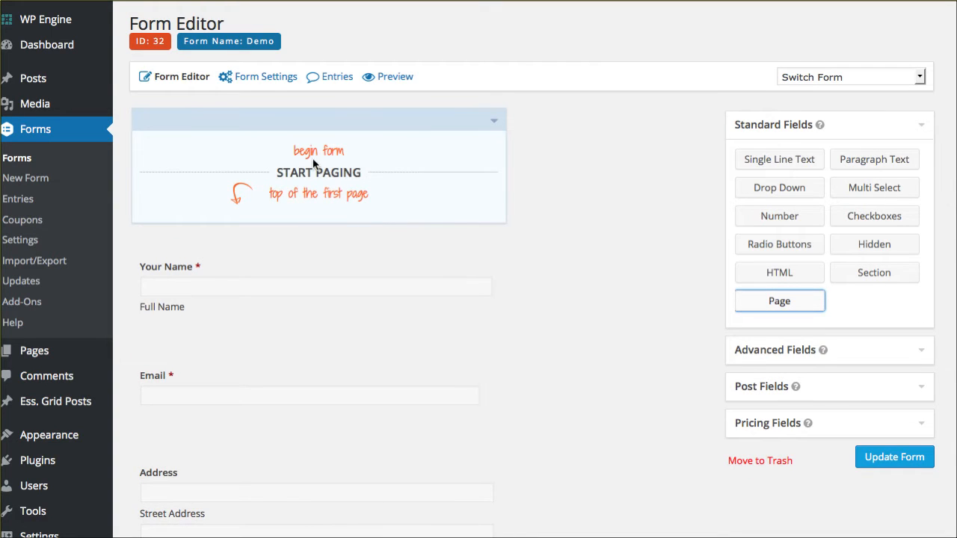
mouse_move(345, 209)
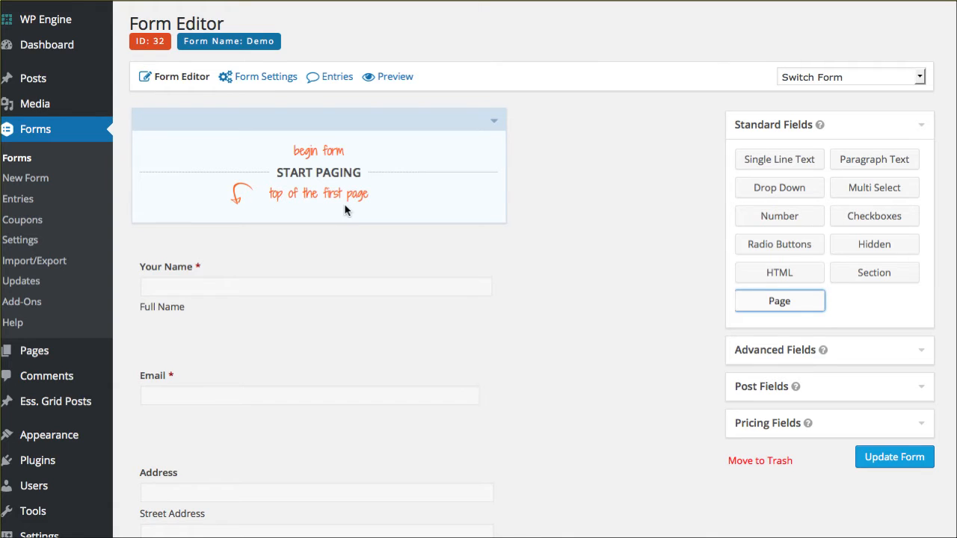
scroll(down, 3)
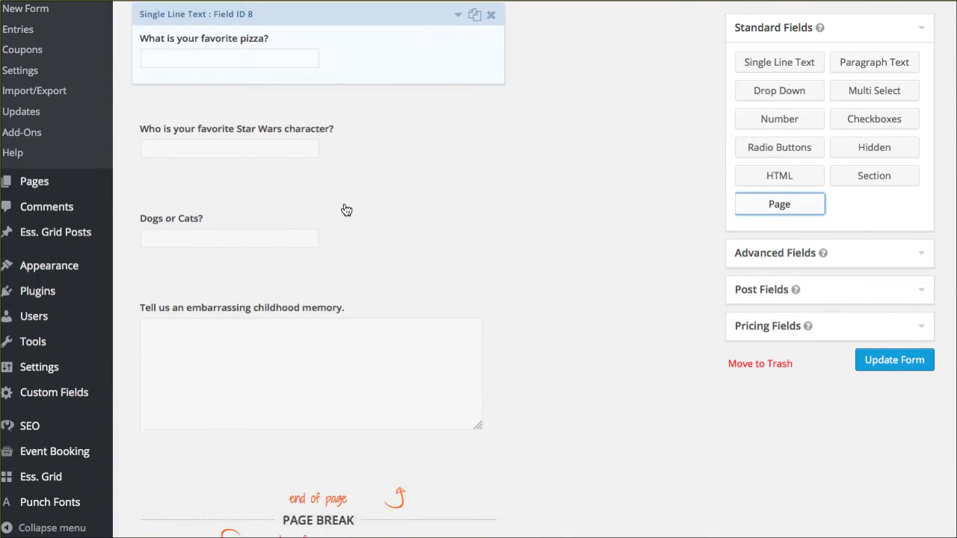
scroll(down, 3)
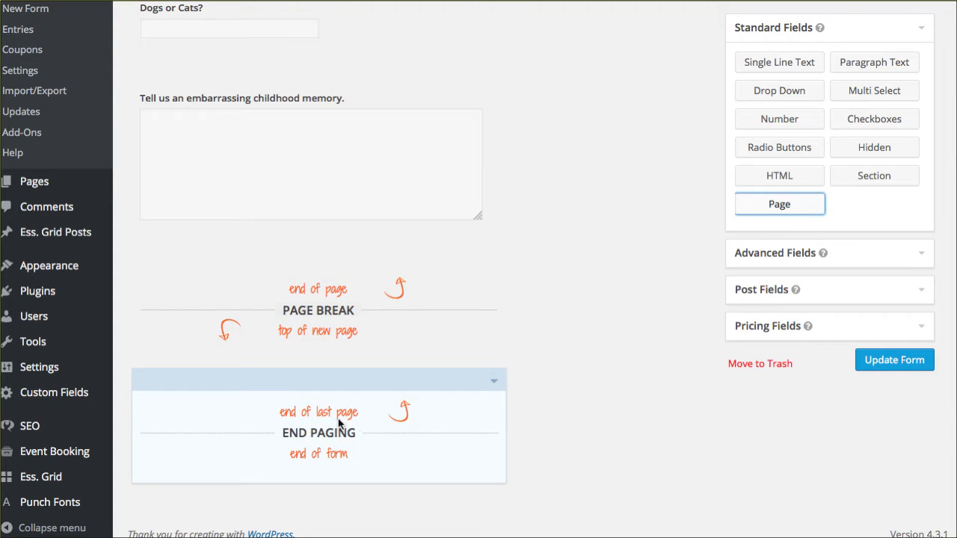
mouse_move(332, 467)
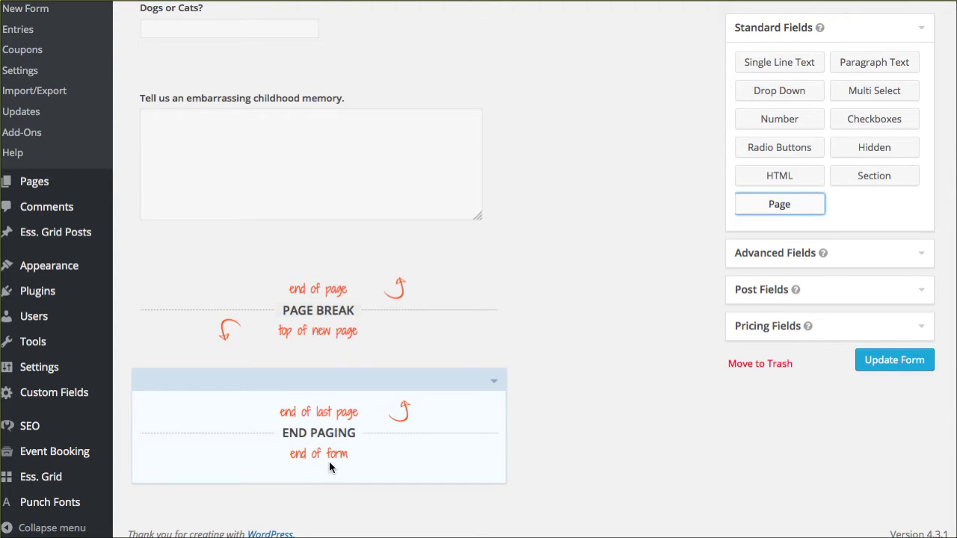
Drag the page break up to sit between the Address field and the favorite pizza question
click(317, 309)
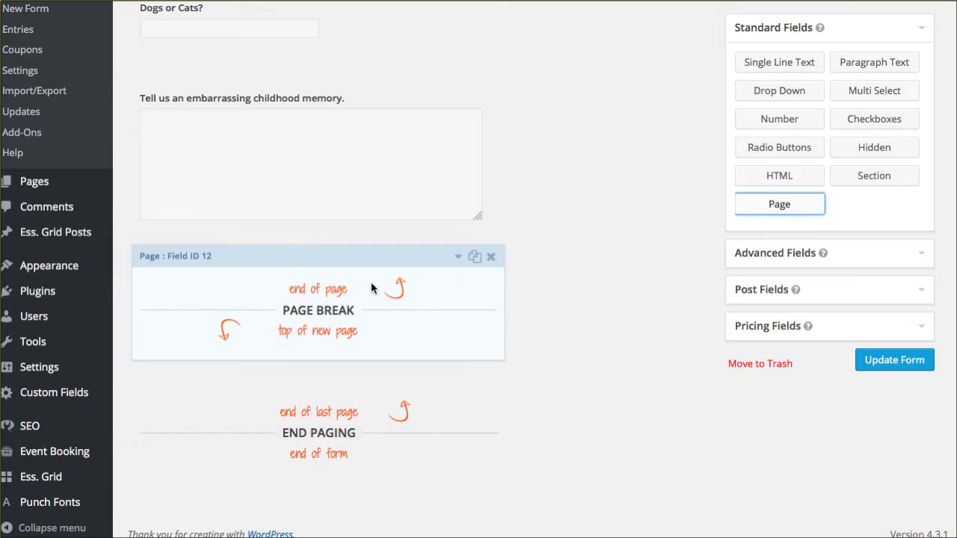
mouse_move(329, 259)
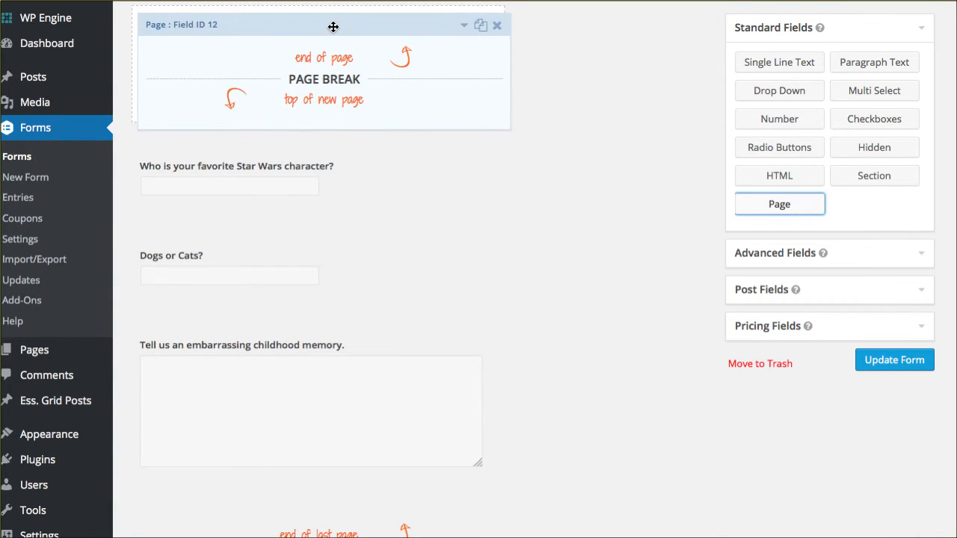
scroll(up, 3)
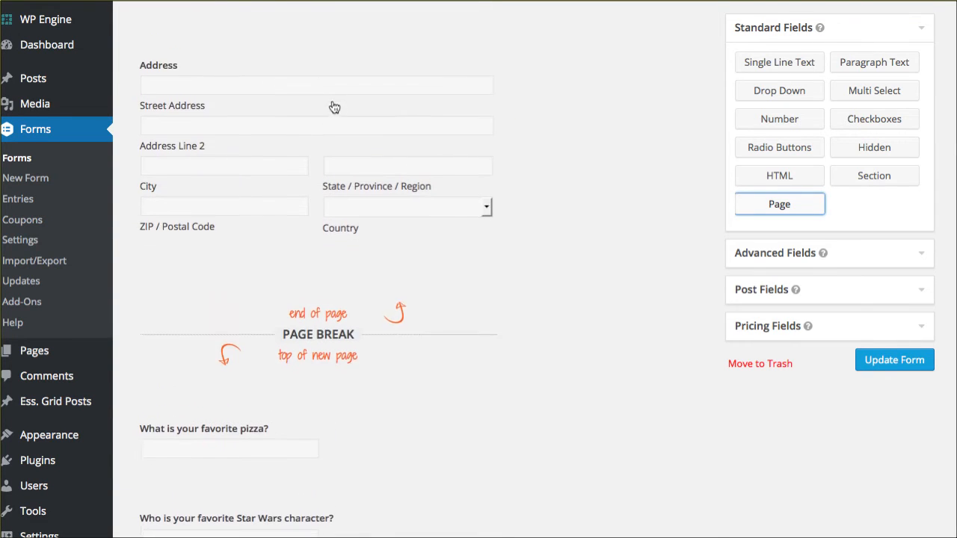
scroll(up, 3)
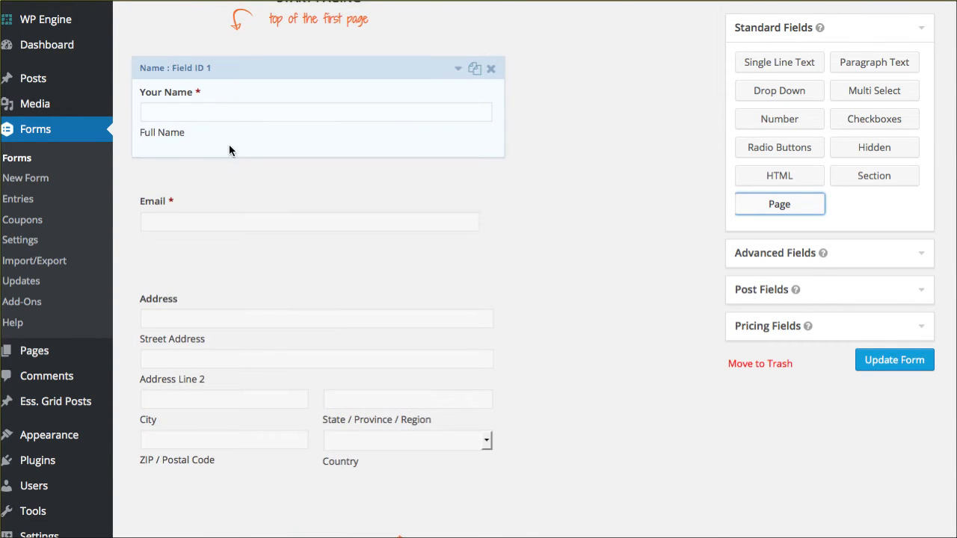
scroll(down, 3)
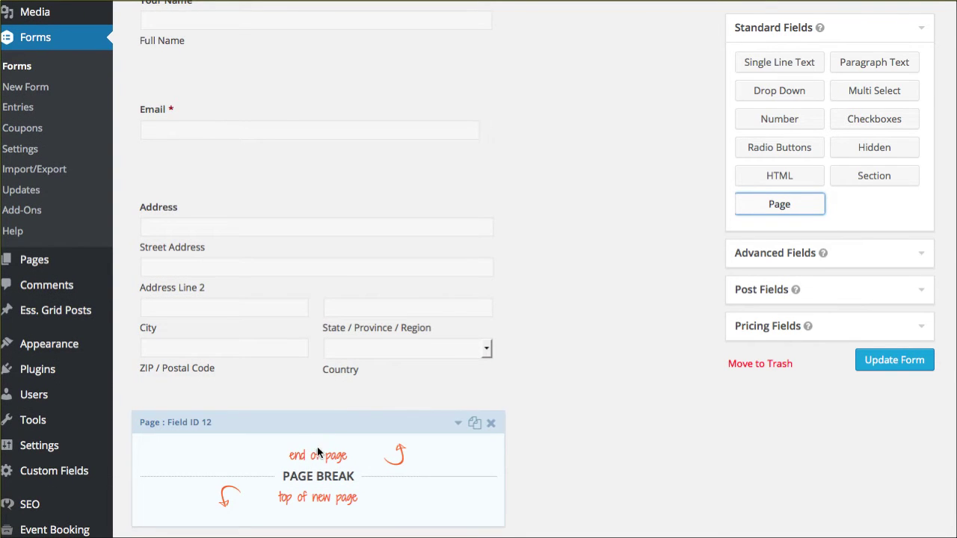
scroll(down, 3)
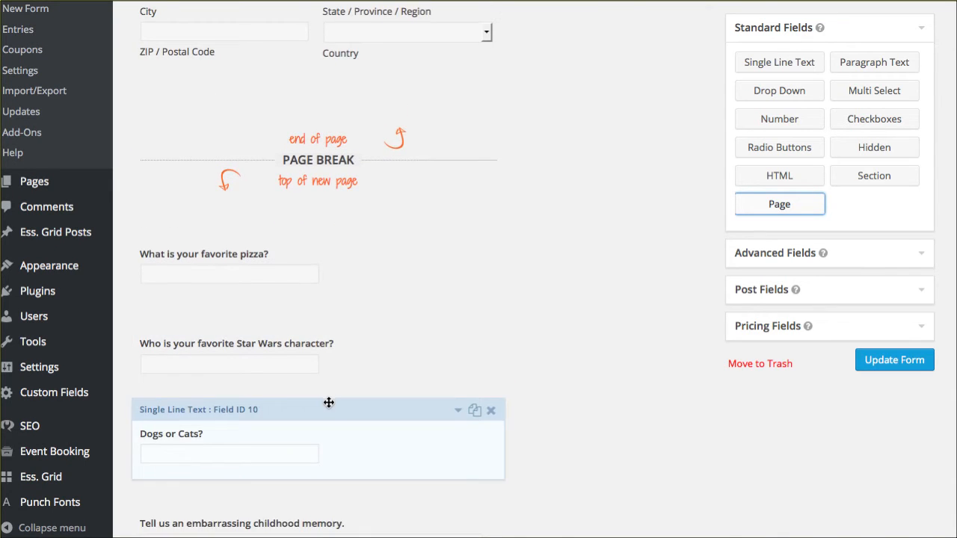
scroll(down, 3)
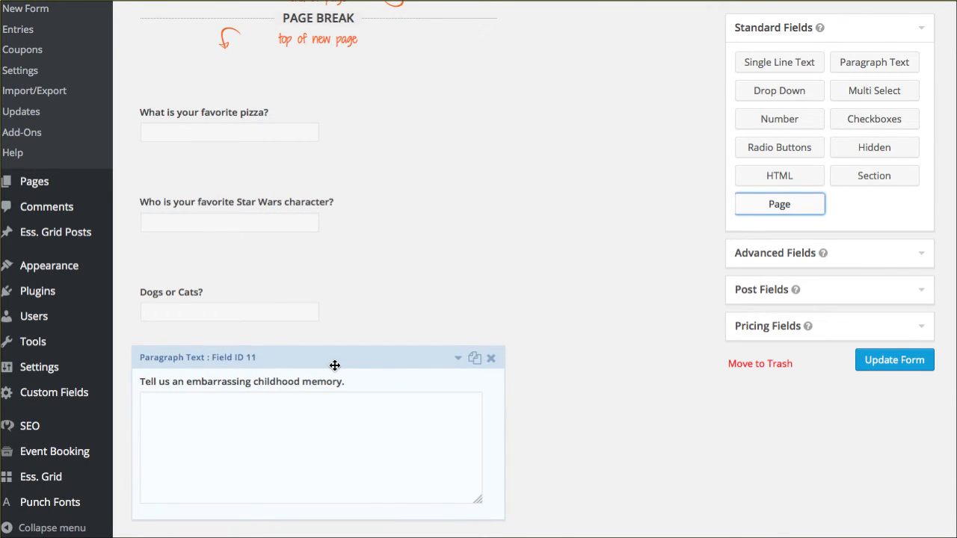
scroll(up, 3)
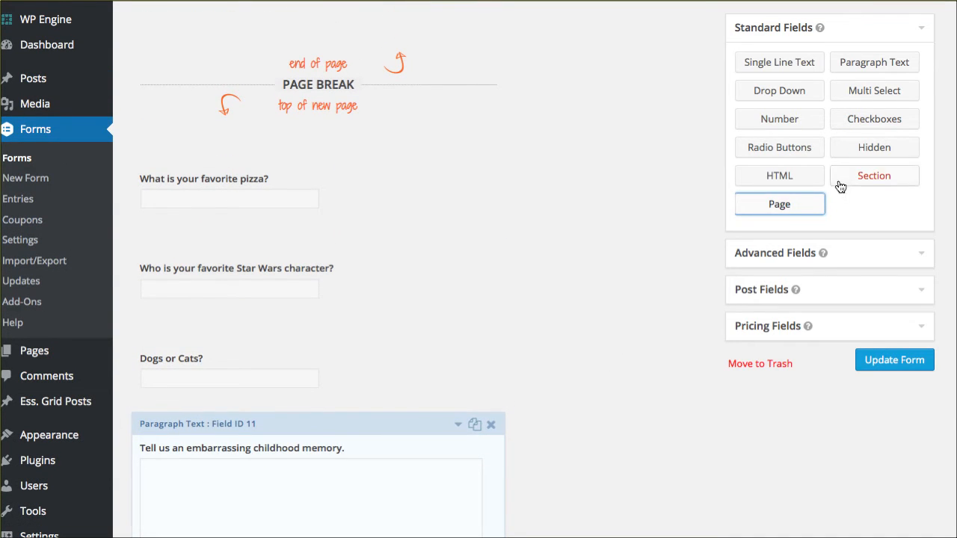
mouse_move(779, 203)
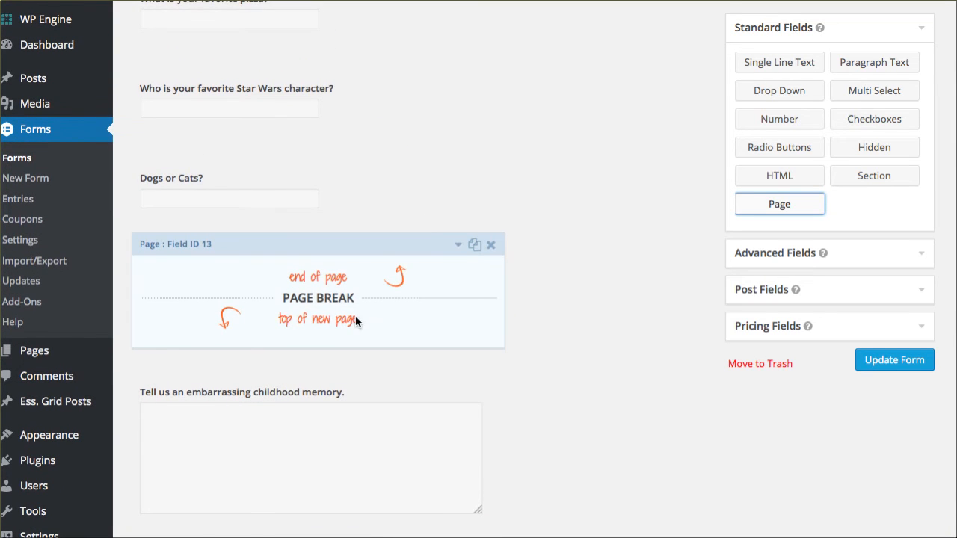
scroll(up, 3)
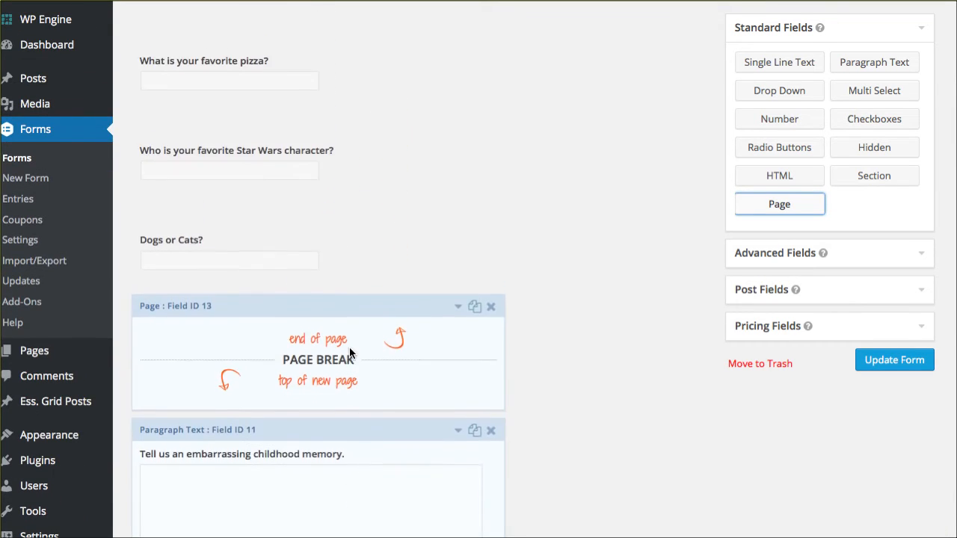
scroll(up, 3)
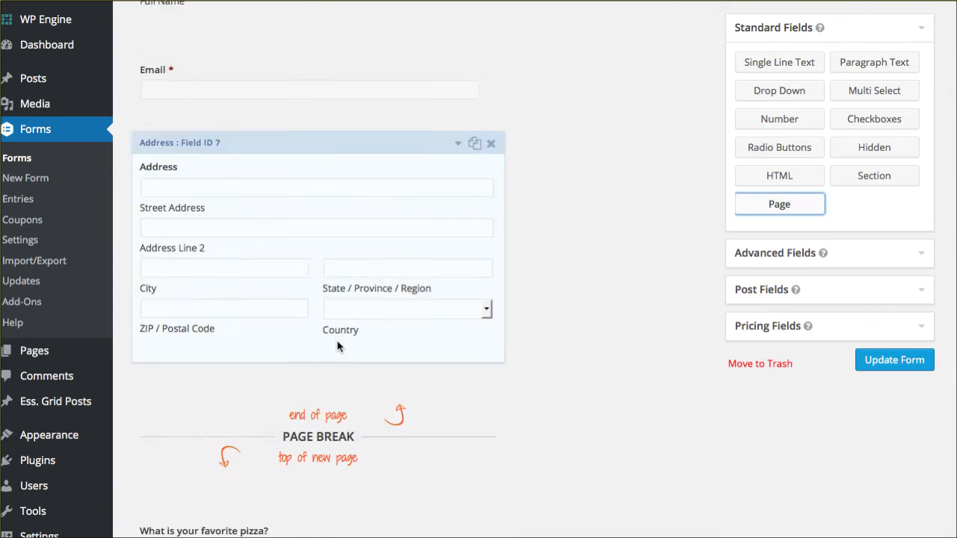
scroll(up, 3)
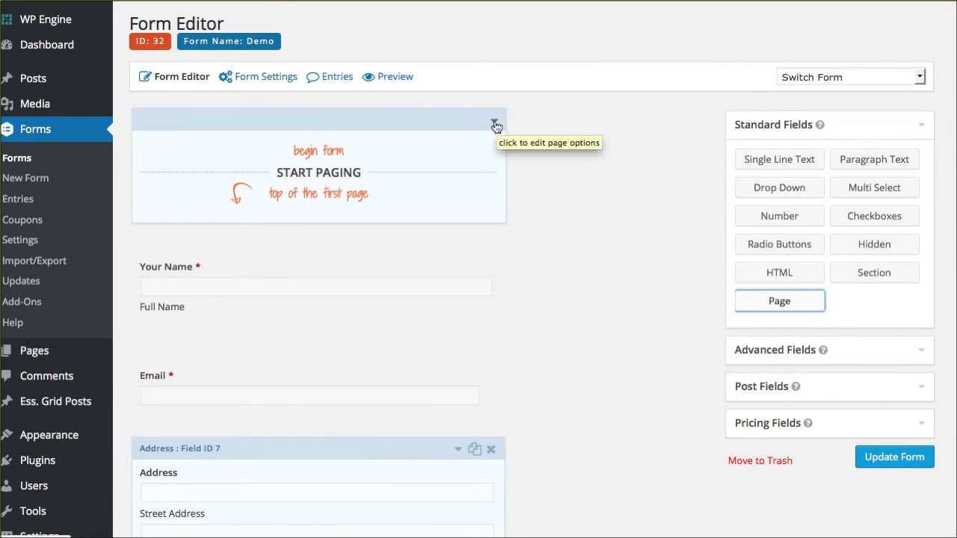
In Start Paging options, try Steps and None, then choose the Progress Bar indicator
click(493, 122)
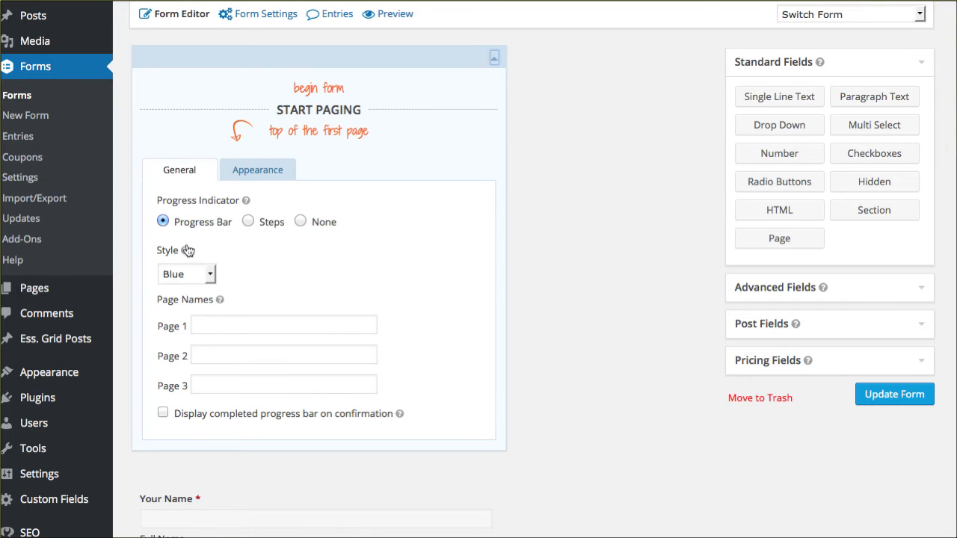
mouse_move(251, 230)
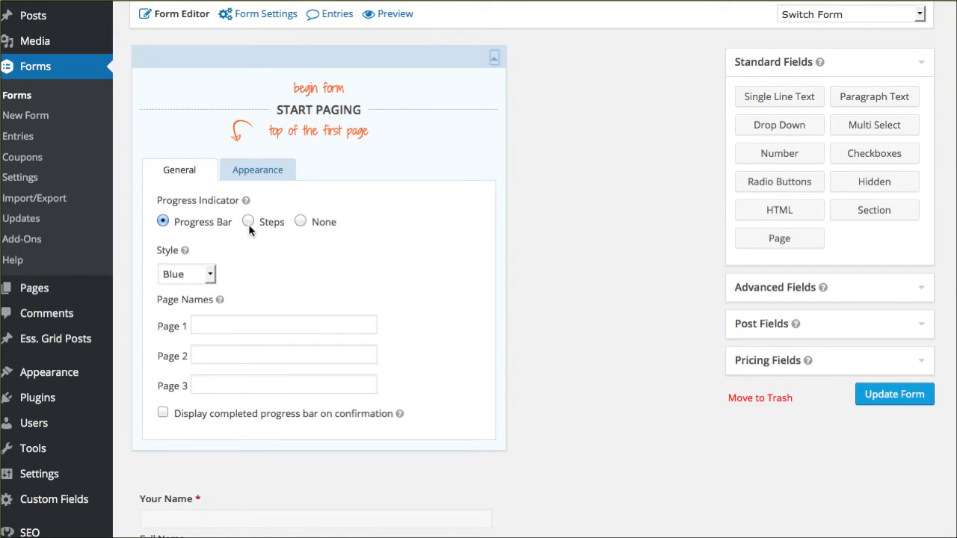
click(248, 222)
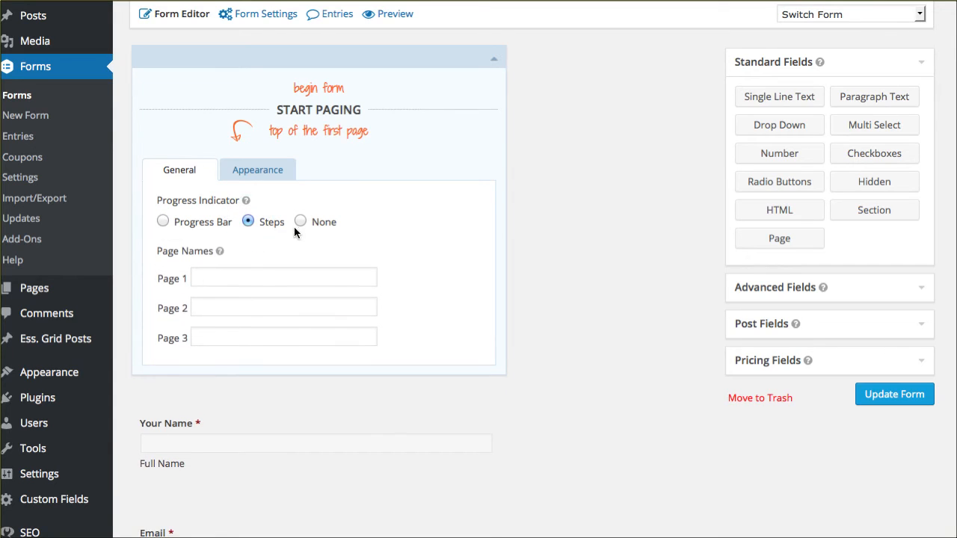
click(301, 221)
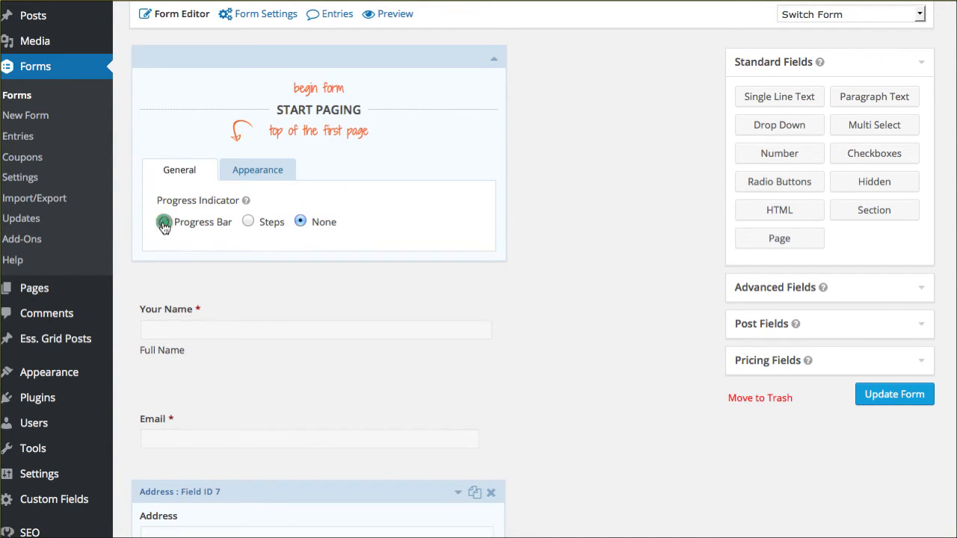
click(163, 221)
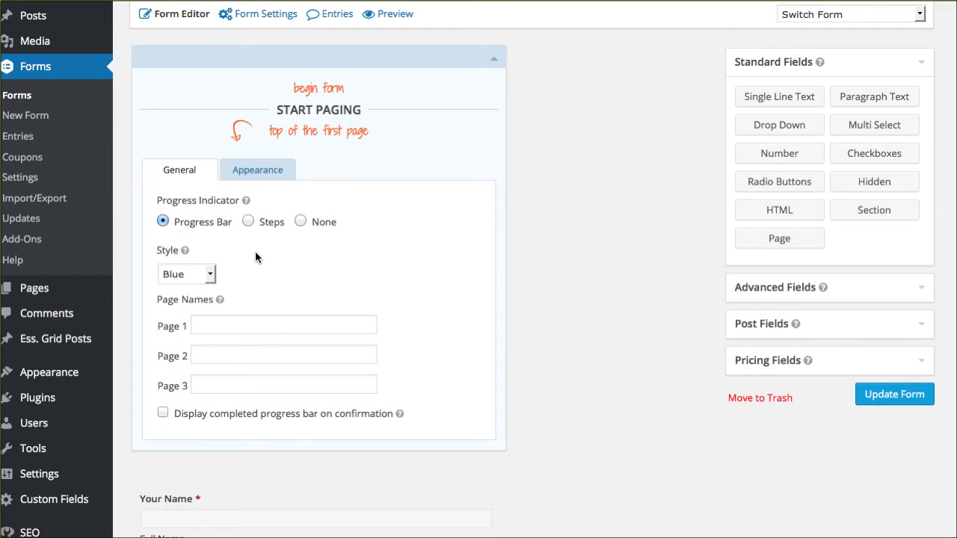
Try the Custom progress bar style, then set the style back to Blue
click(185, 274)
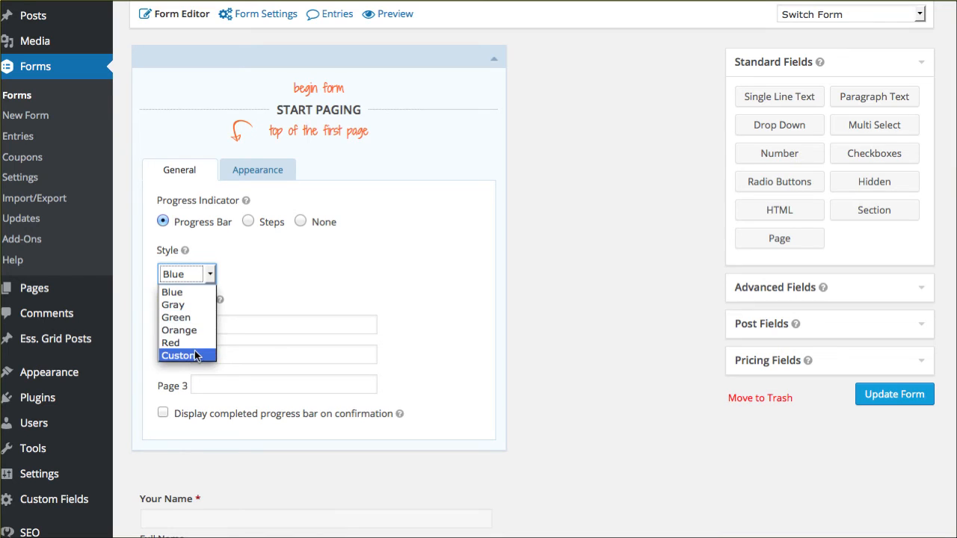
click(178, 356)
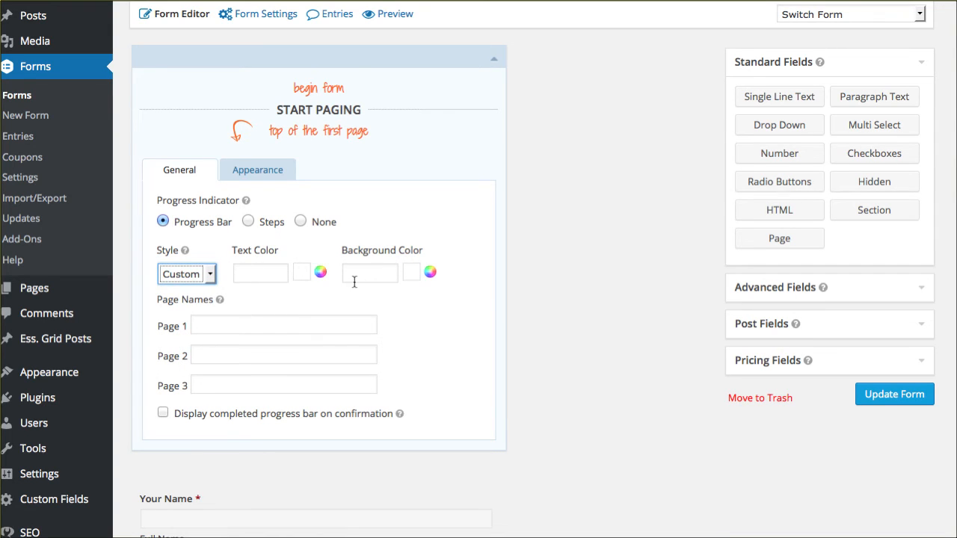
click(186, 273)
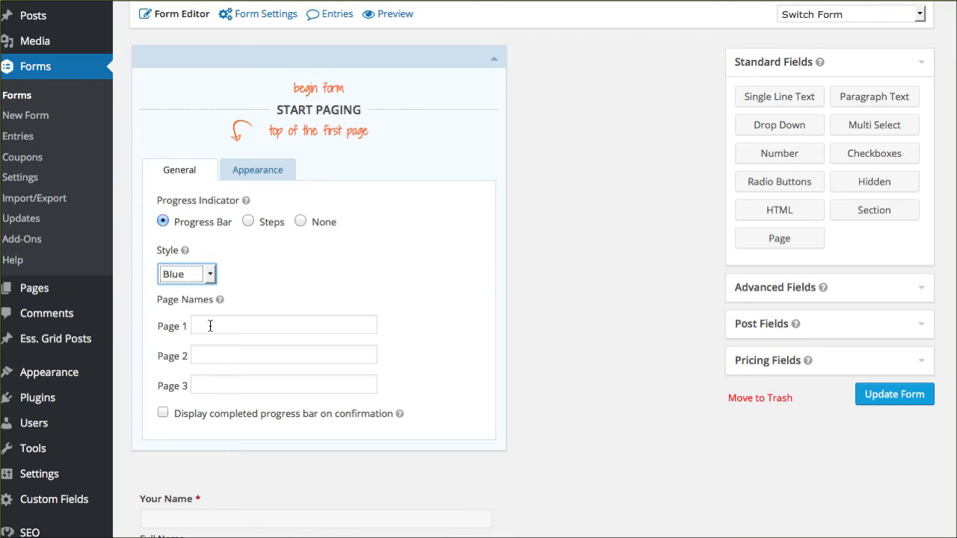
Name page 1 'Your Contact Info'
click(285, 325)
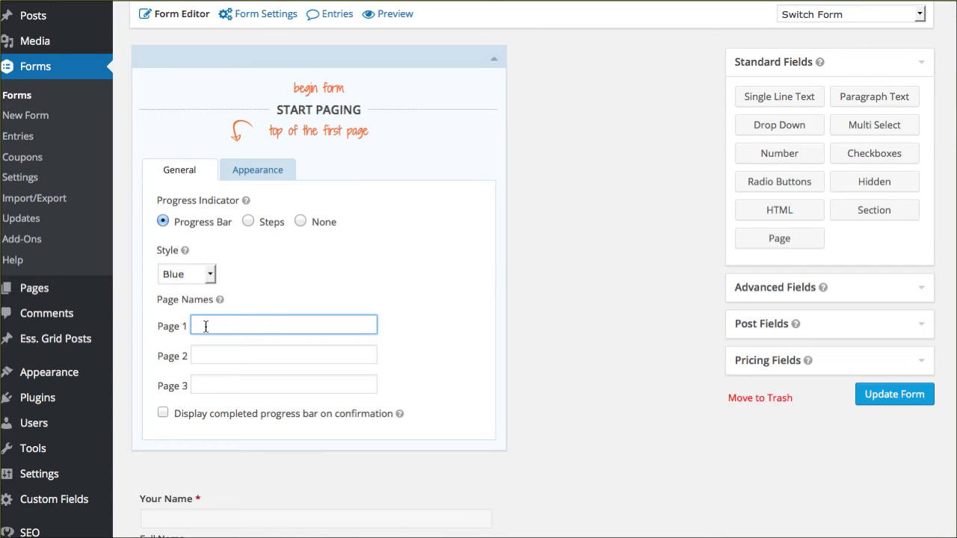
text(Your)
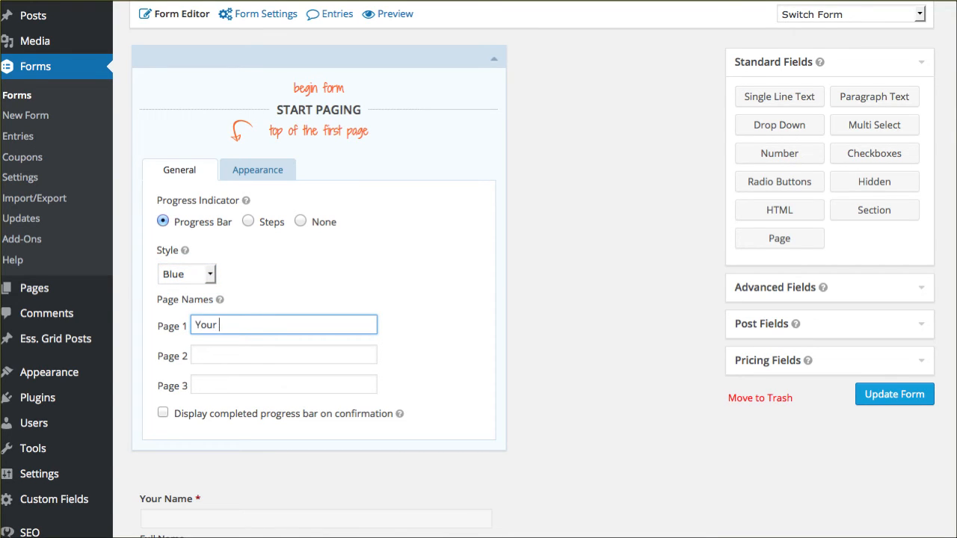
text(c)
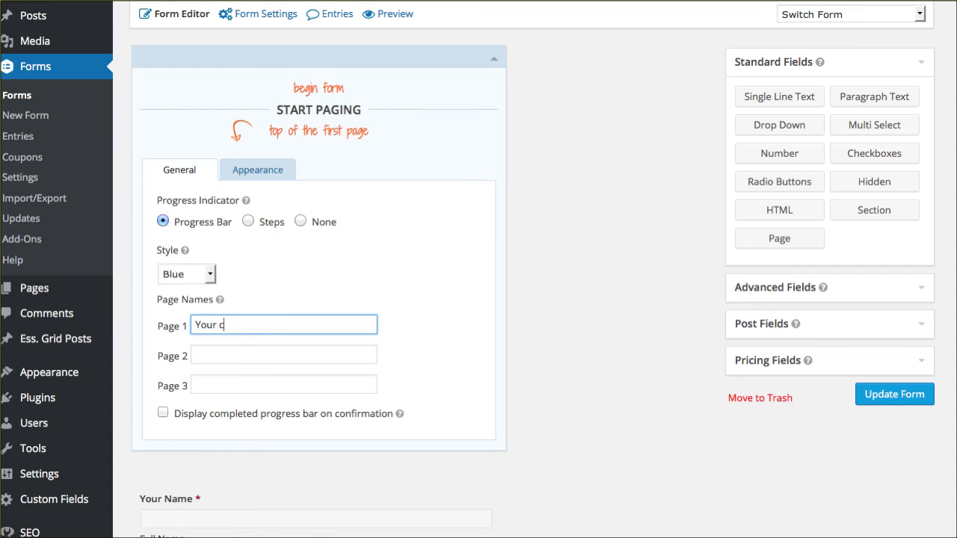
text(ontact Inf)
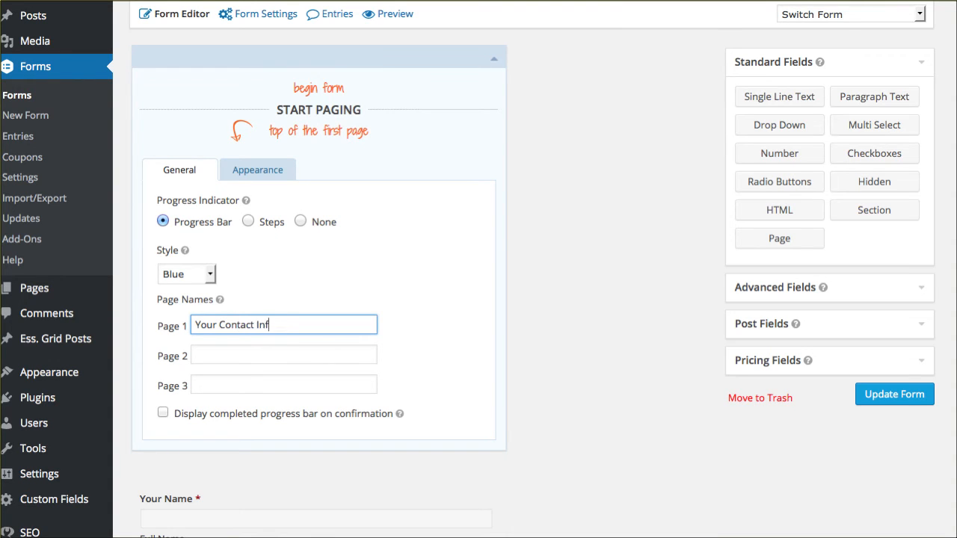
Name page 2 'Fun Questions' and page 3 'We want to know you more'
click(284, 353)
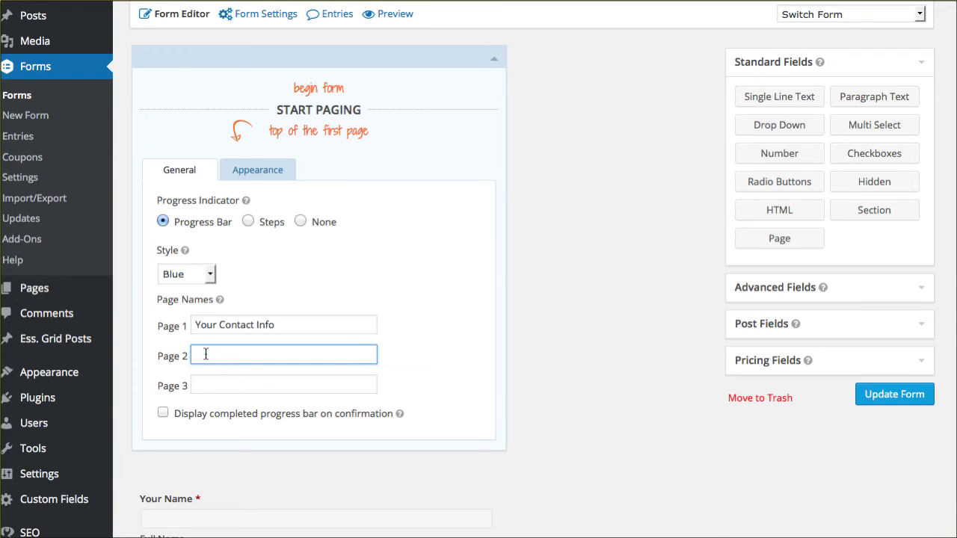
text(Fun Questions)
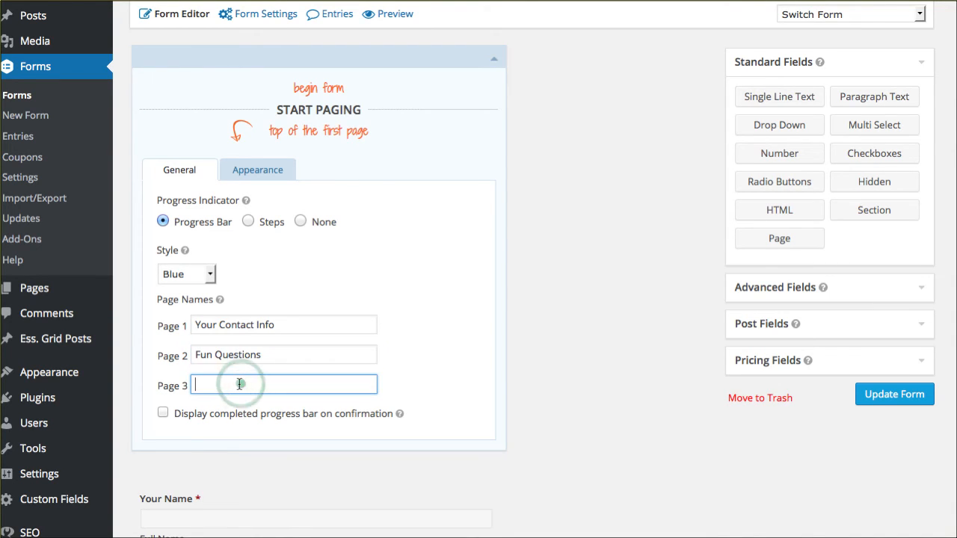
text(We Want to know y)
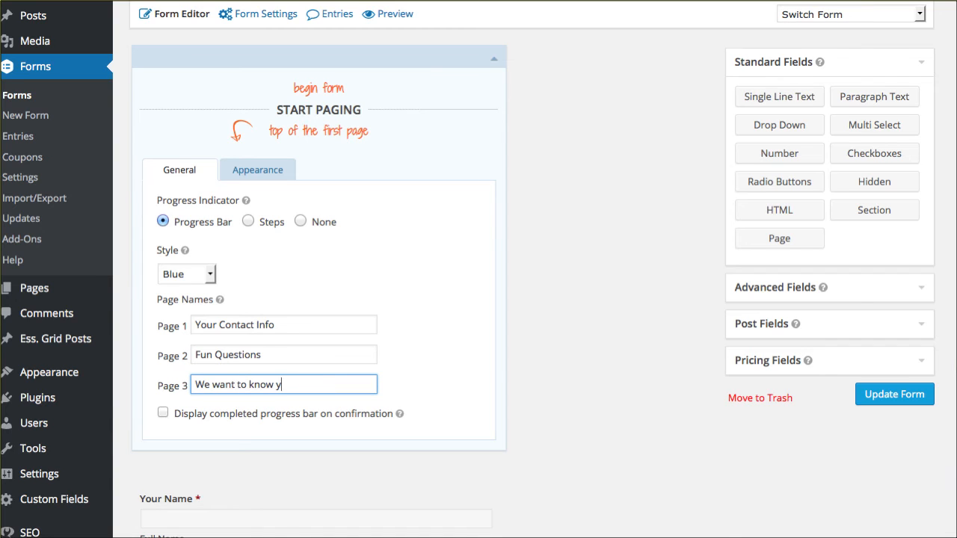
text(ou more)
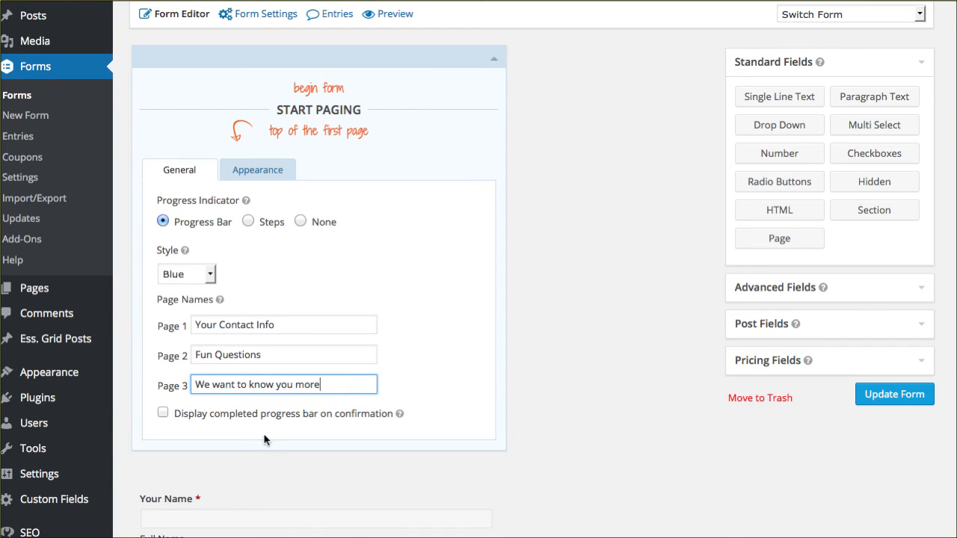
mouse_move(218, 422)
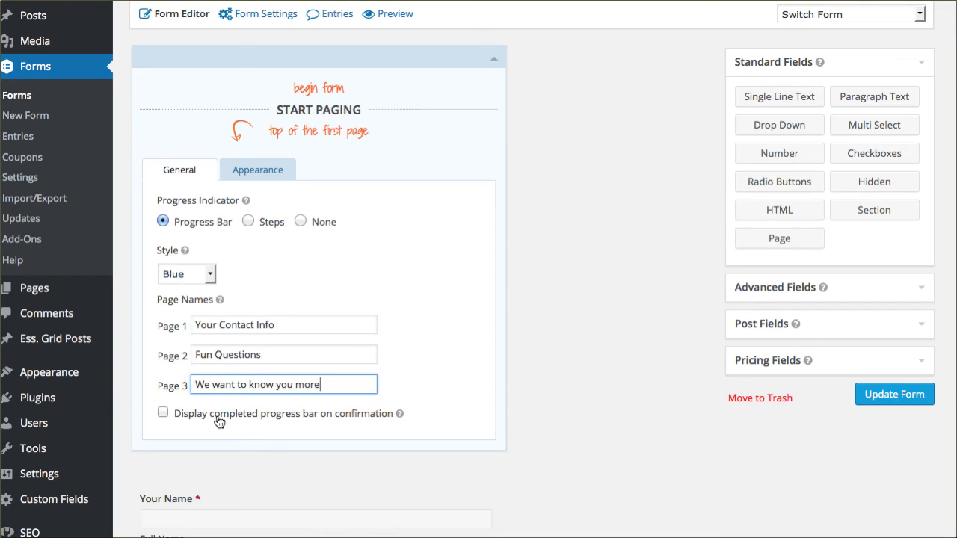
Enable the completed progress bar on confirmation with completion text 'Completed - Thanks!'
click(162, 413)
text(Completed)
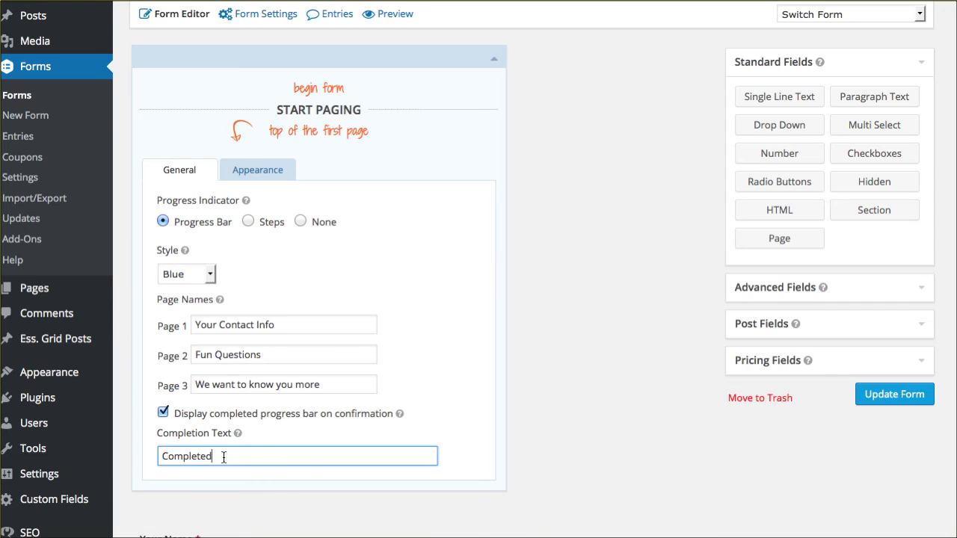
text(- Thanks!)
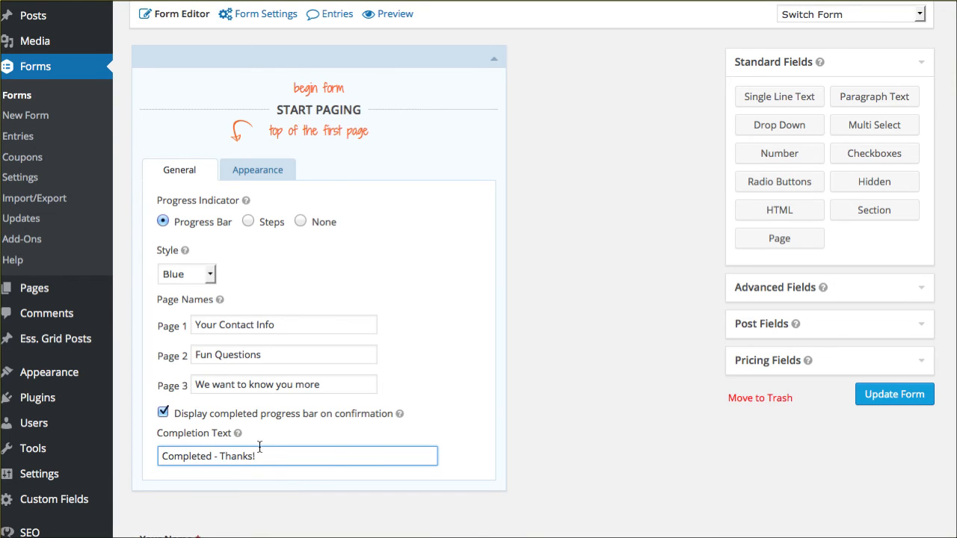
scroll(down, 3)
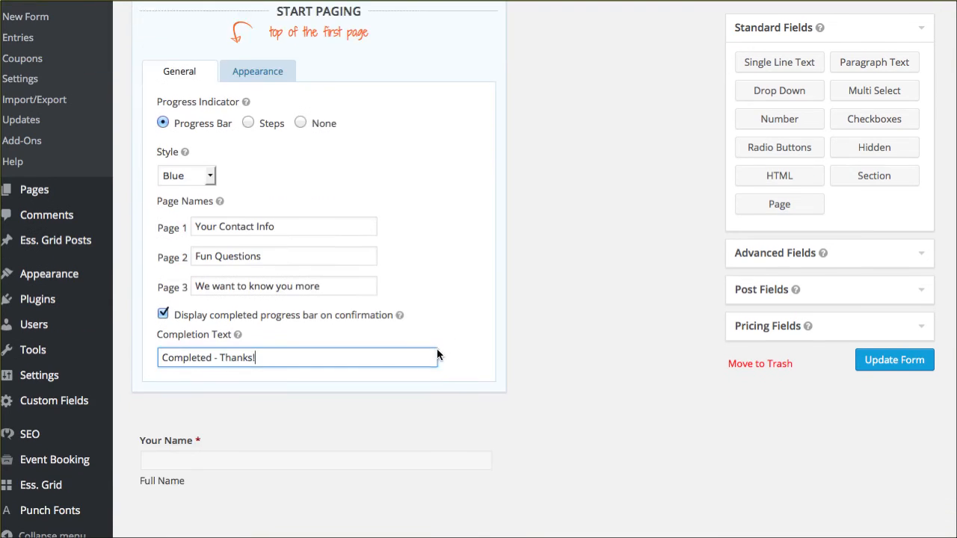
scroll(down, 3)
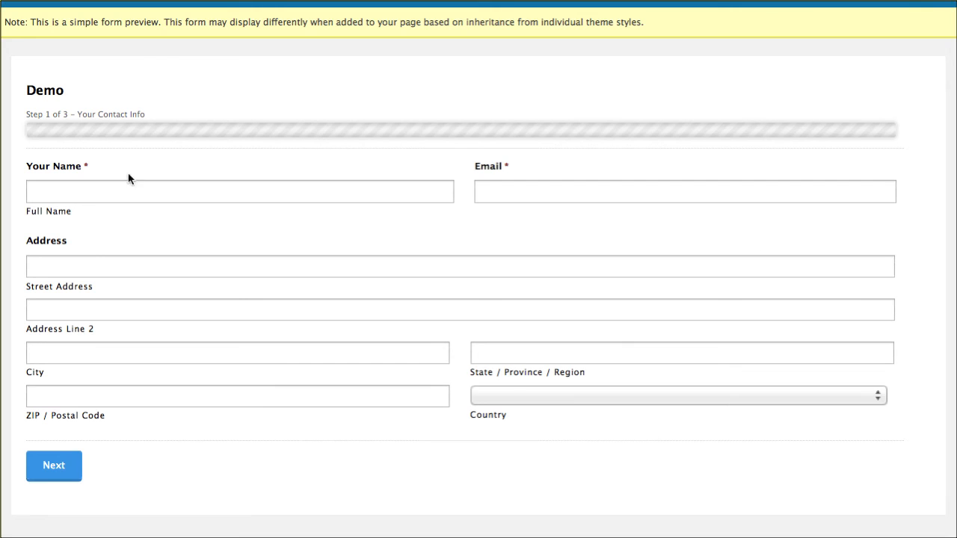
Focus the Your Name field on the preview's Step 1 of 3 – Your Contact Info page
click(239, 191)
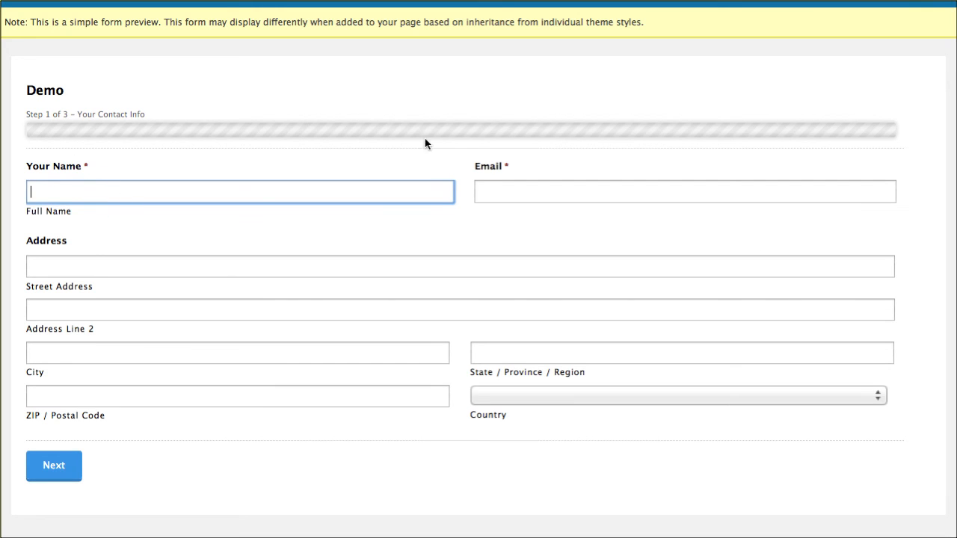
click(239, 191)
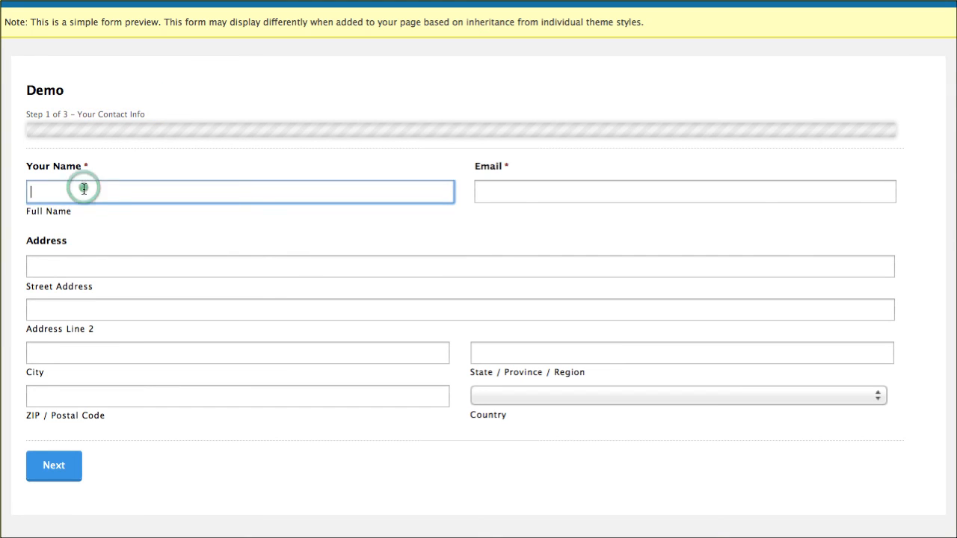
mouse_move(103, 349)
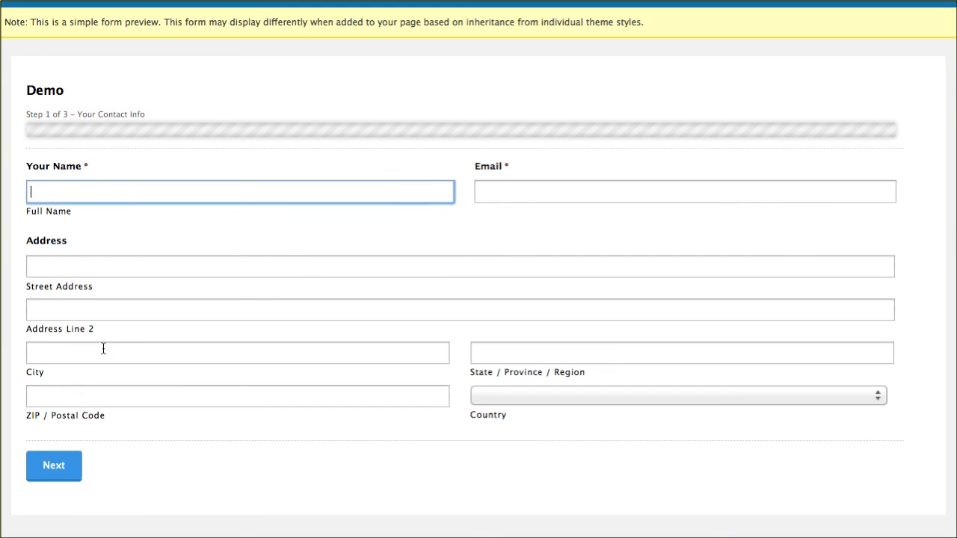